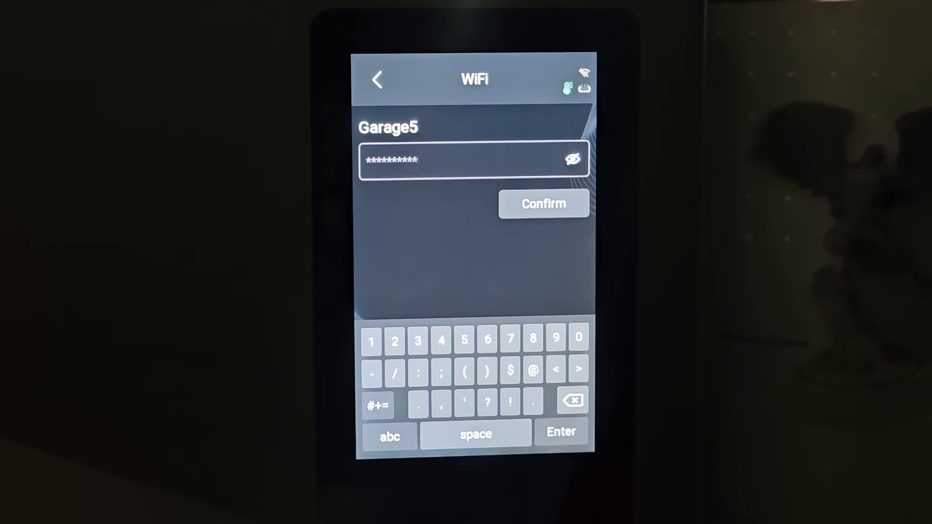
Confirm the entered WiFi password to join the Garage5 network
left_click(542, 202)
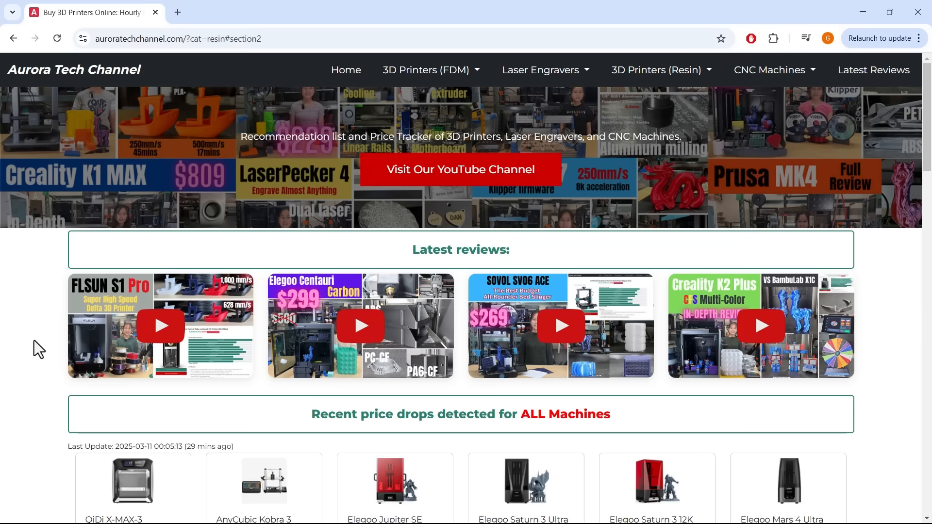
Open Price history for the Elegoo Saturn 3 Ultra 12K under Recent price drops
scroll("down", 3)
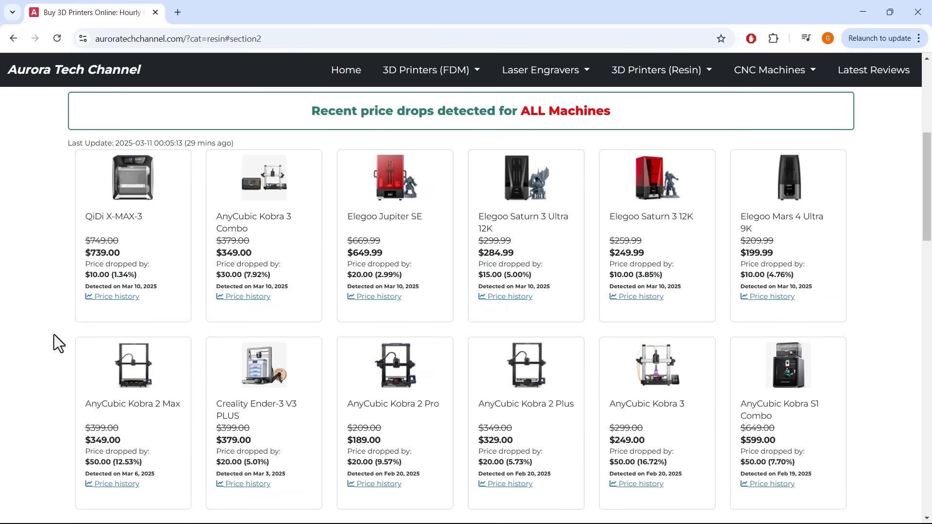
scroll("down", 3)
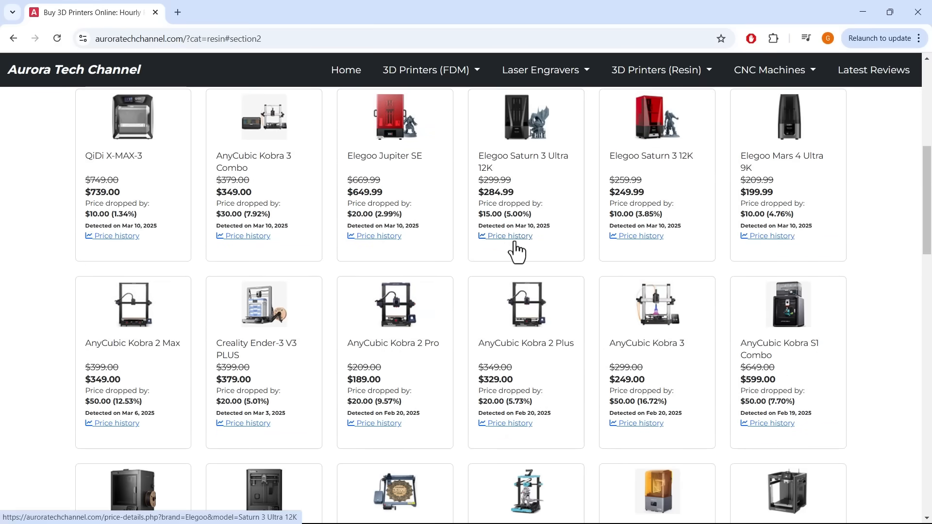
left_click(505, 236)
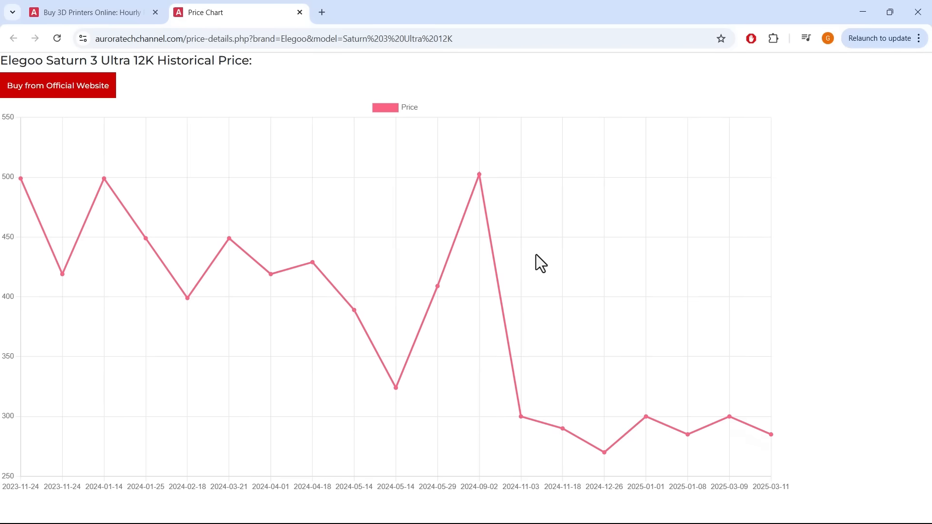
mouse_move(772, 434)
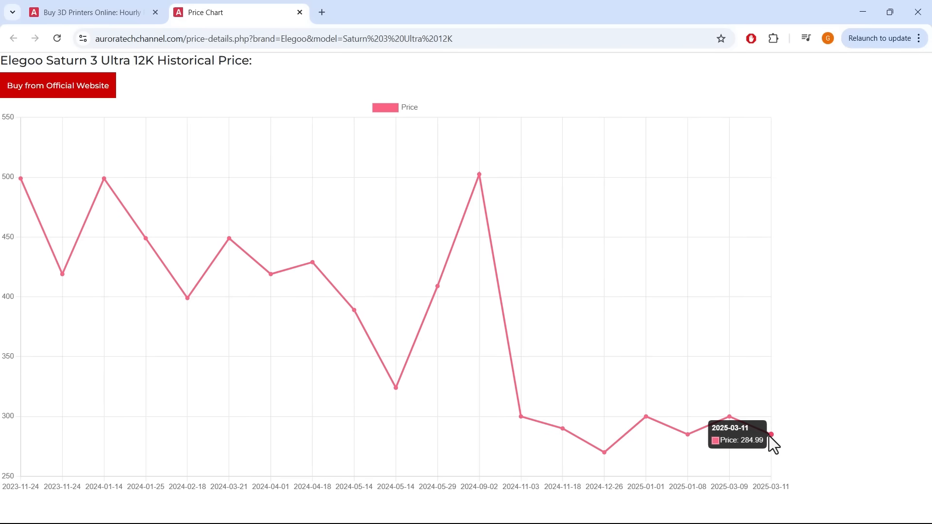
mouse_move(730, 417)
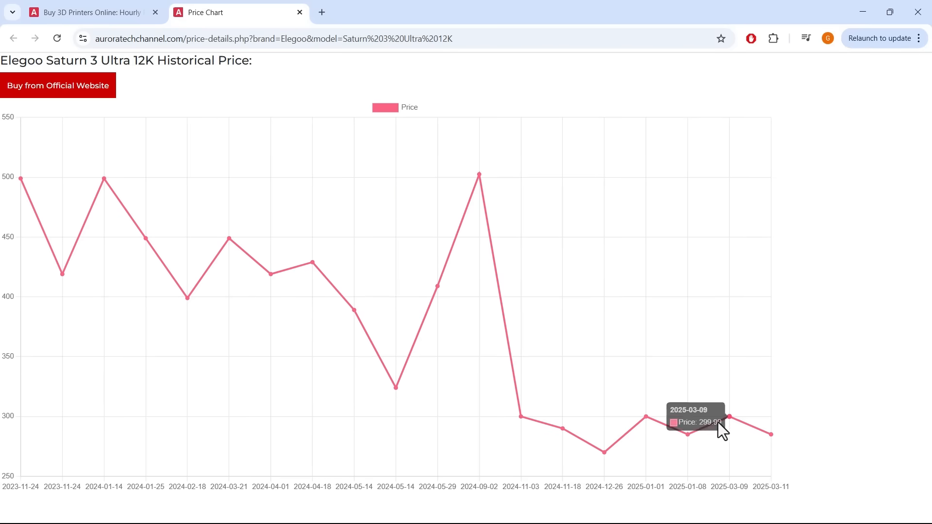
mouse_move(687, 433)
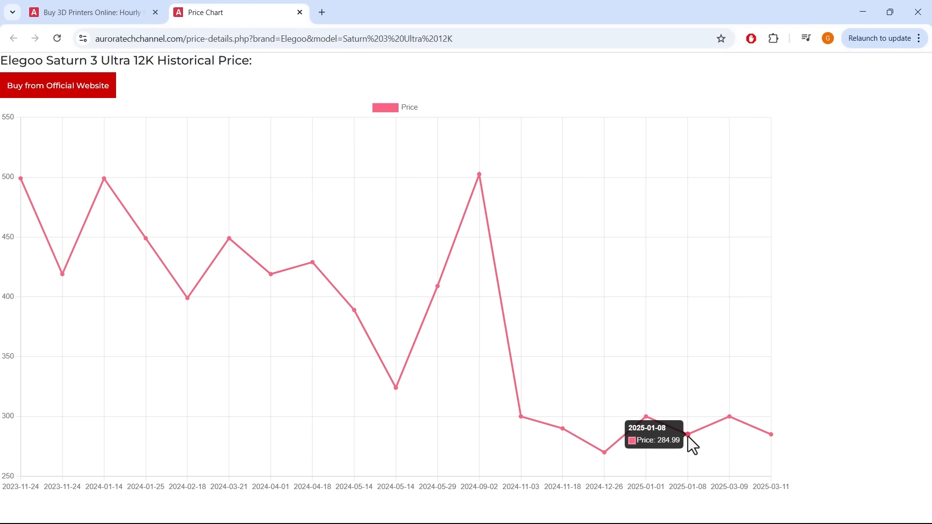